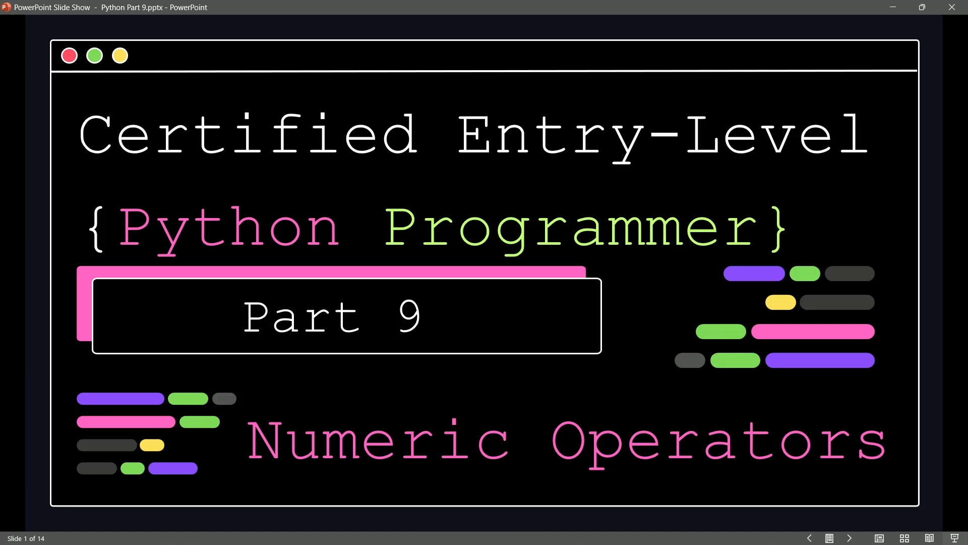
Step: Advance the slide show past the Numeric Operators title slide into the lesson
key("Right")
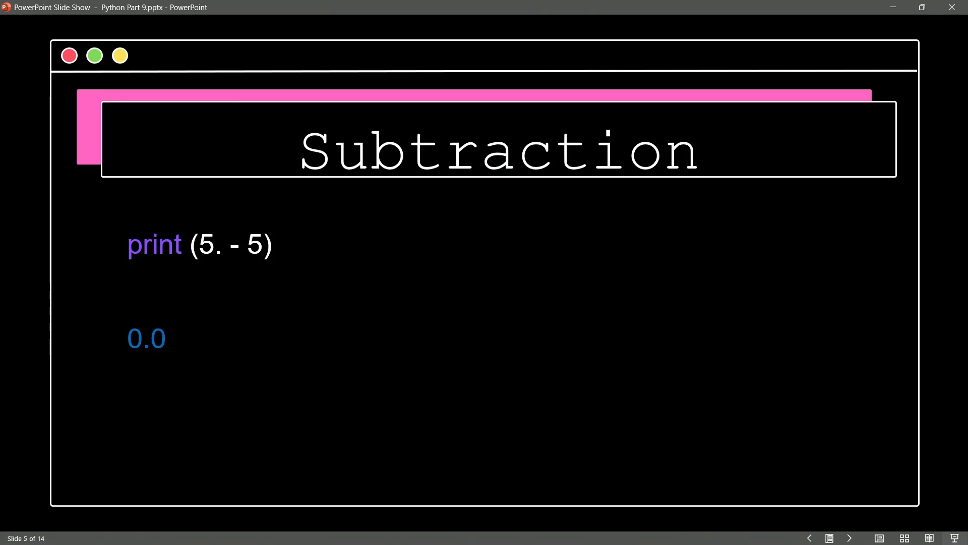
Step: Advance from slide 5 (Subtraction, output 0.0) to slide 6, Multiplication
left_click(849, 538)
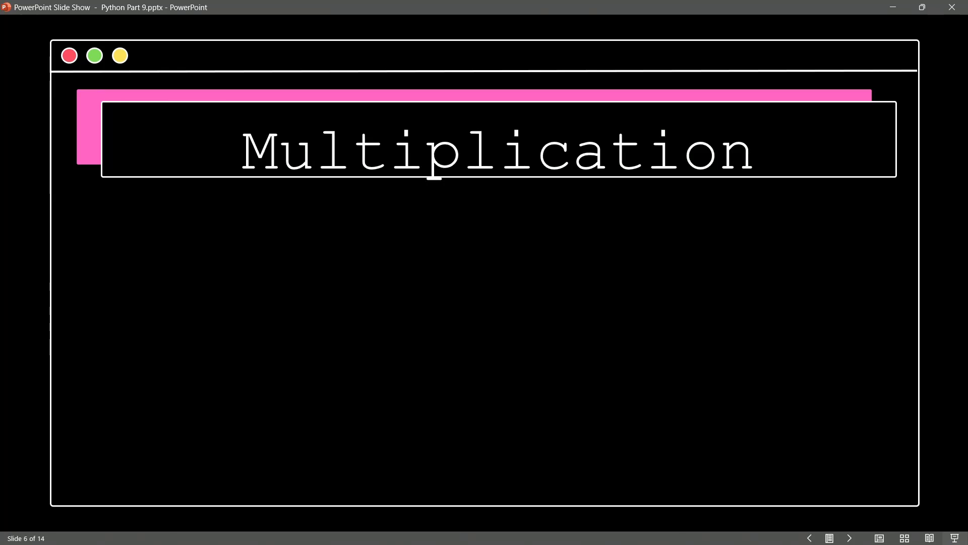